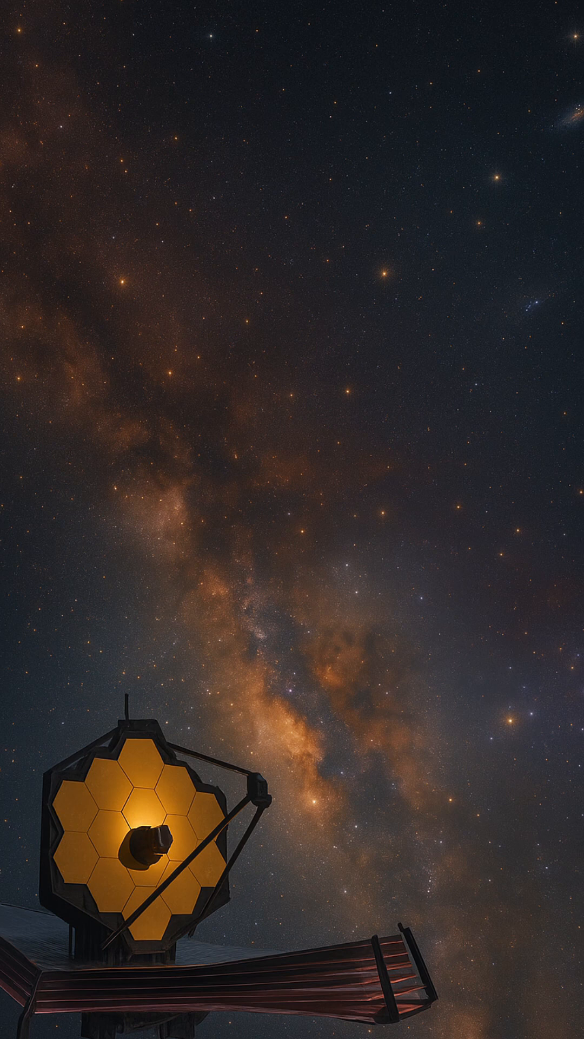
scroll(down, 3)
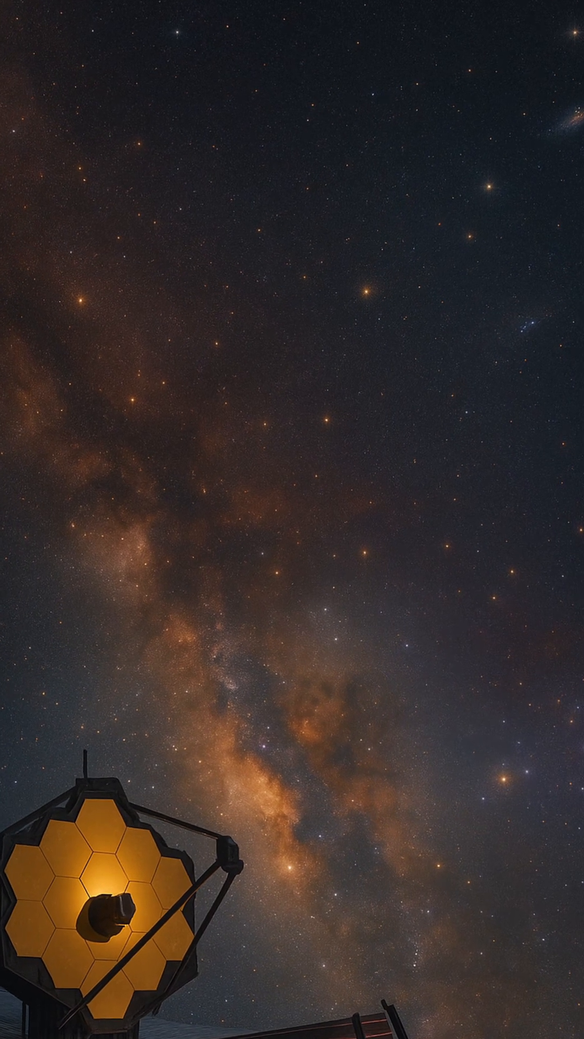